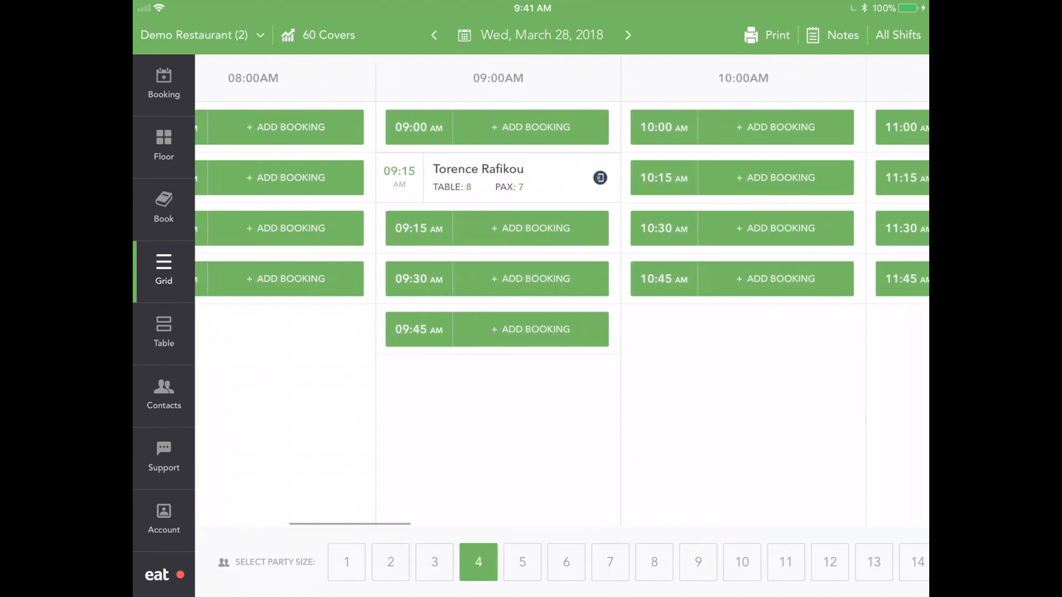
Scroll the booking grid to the 02:00 PM column, where the open 02:30 PM Add Booking slot appears
{"action": "scroll", "scroll_direction": "left", "scroll_amount": 3}
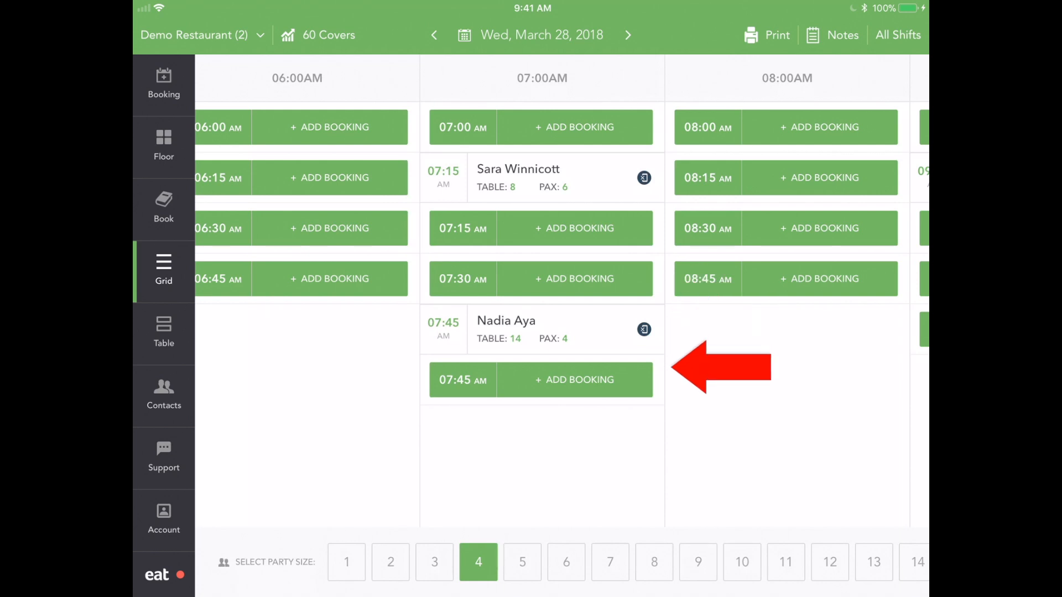
{"action": "scroll", "scroll_direction": "down", "scroll_amount": 3}
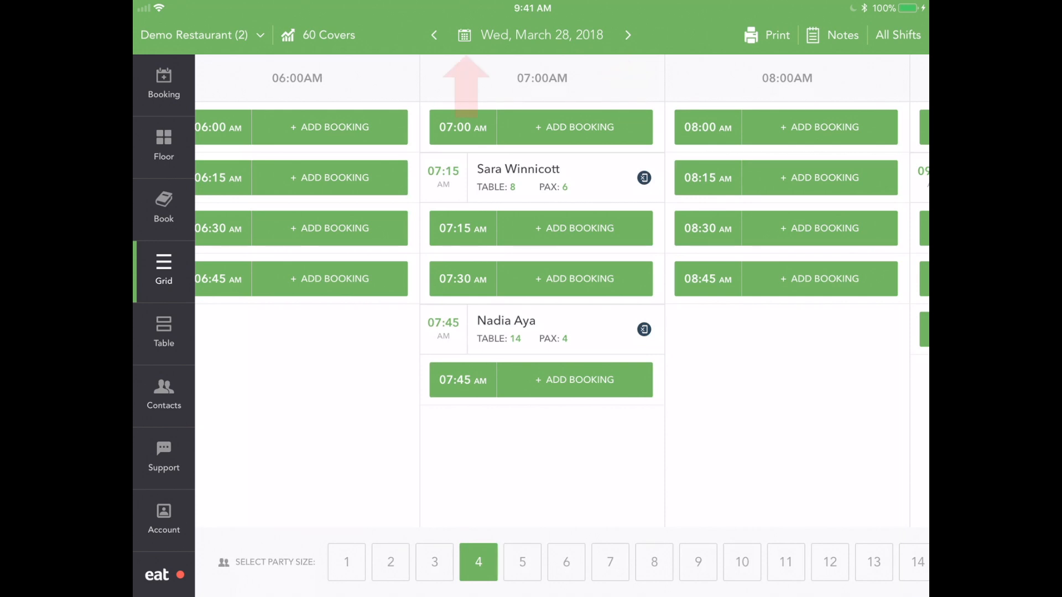
{"action": "left_click", "coordinate": [465, 34]}
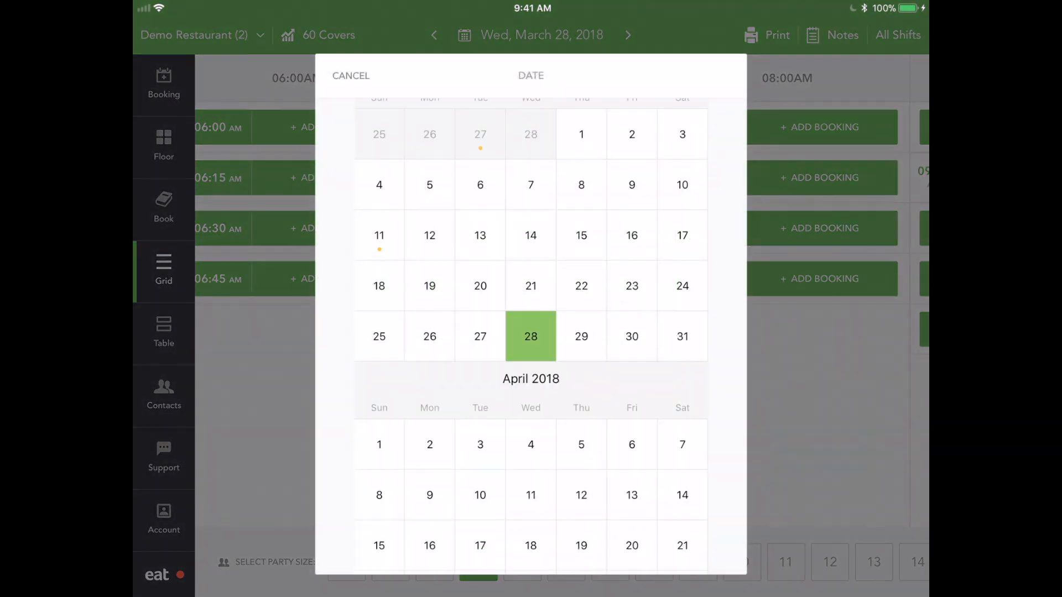
{"action": "left_click", "coordinate": [350, 75]}
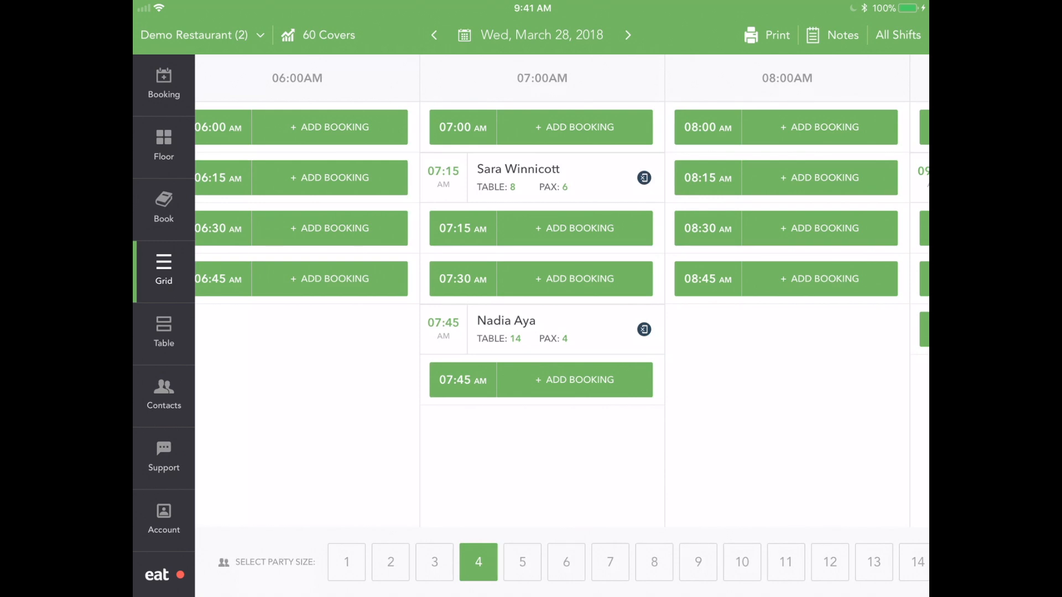
{"action": "scroll", "scroll_direction": "right", "scroll_amount": 3}
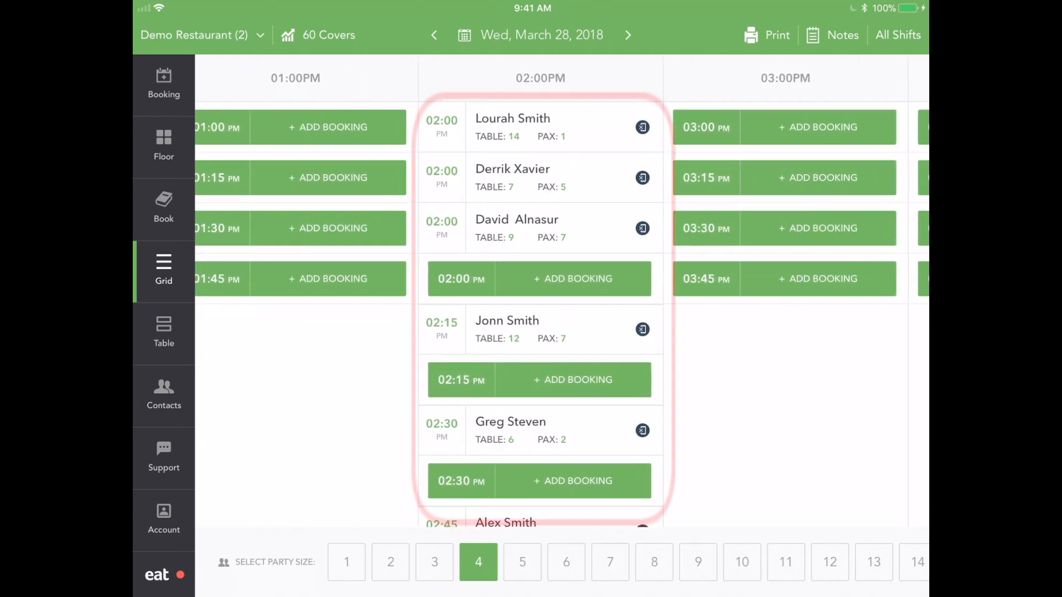
{"action": "scroll", "scroll_direction": "down", "scroll_amount": 3}
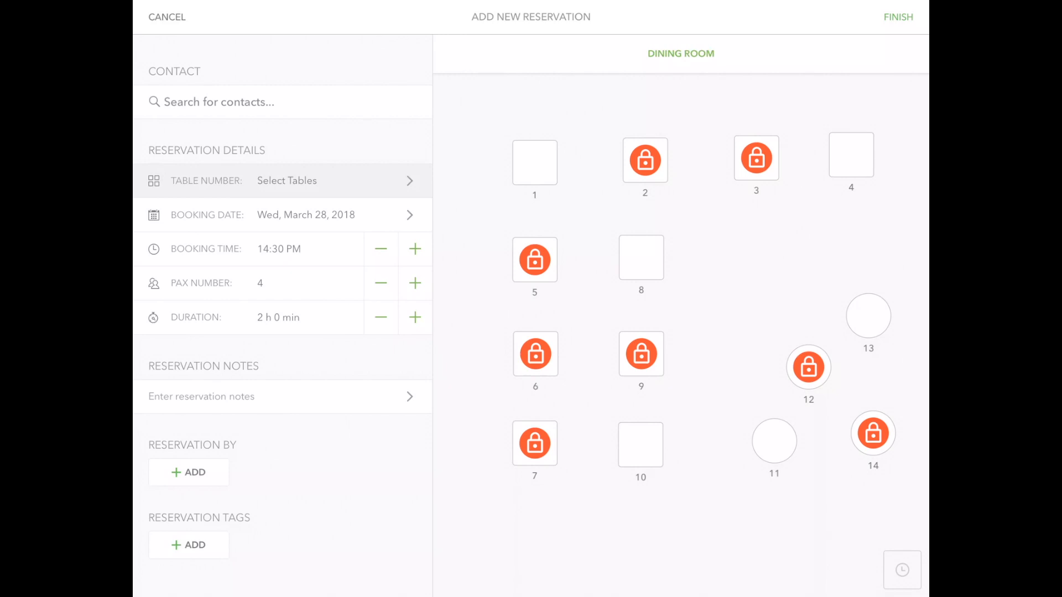
Assign free table 11 to the 14:30 reservation for 4 guests
{"action": "left_click", "coordinate": [774, 441]}
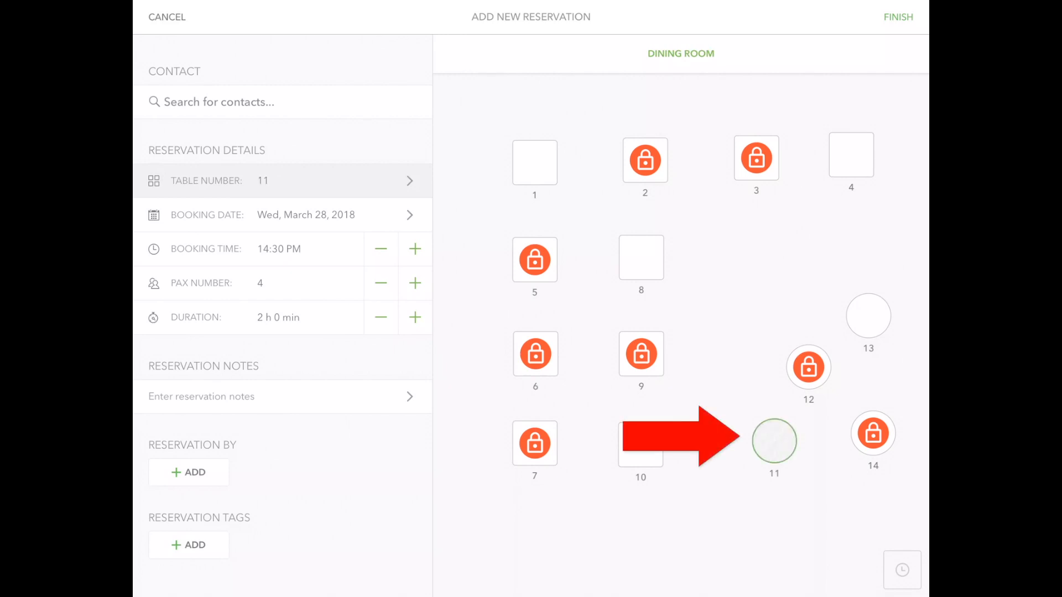